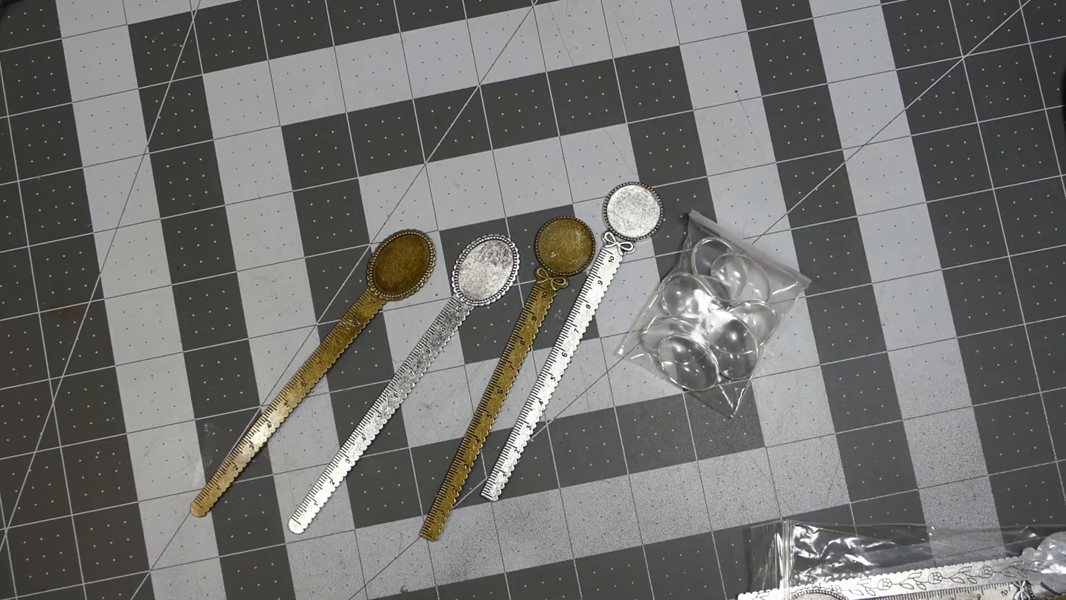
{"action": "mouse_move", "coordinate": [782, 530]}
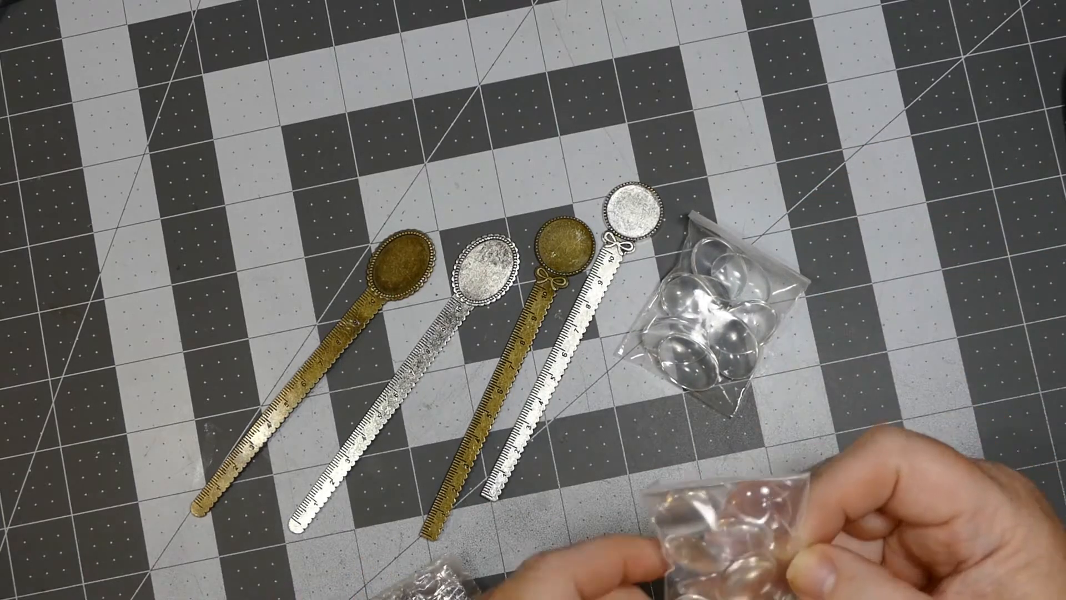